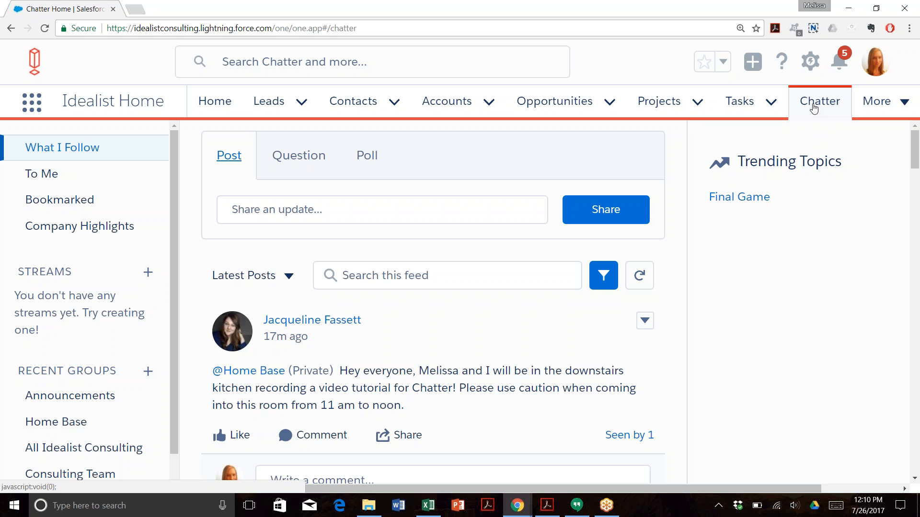
{"action": "mouse_move", "coordinate": [841, 104]}
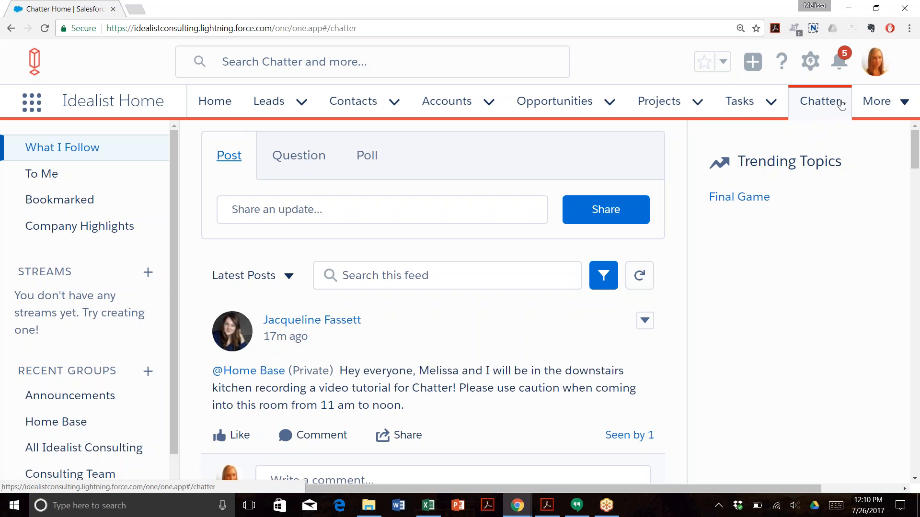
{"action": "mouse_move", "coordinate": [814, 133]}
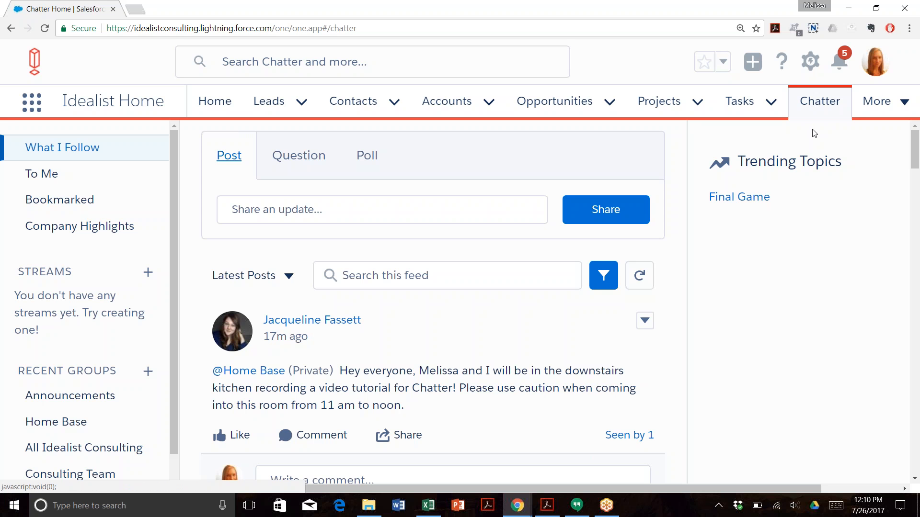
{"action": "mouse_move", "coordinate": [819, 100]}
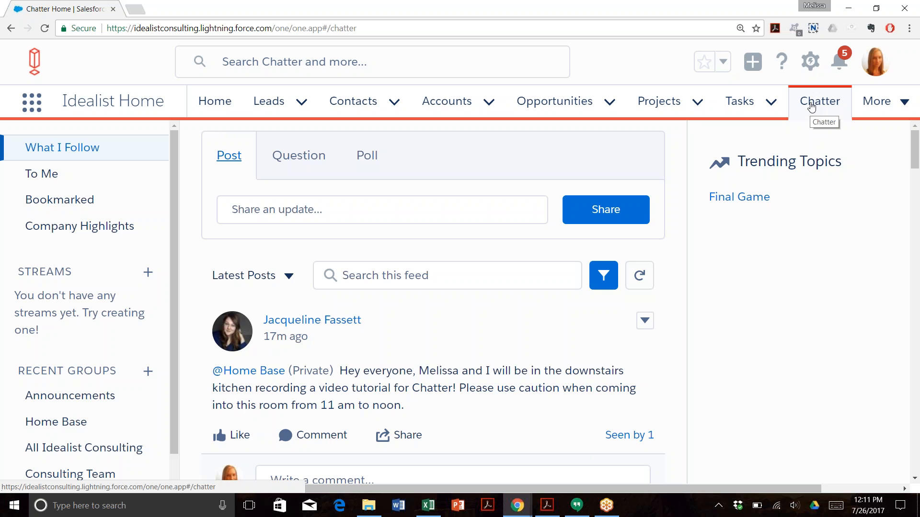
Step: Start a new Chatter update, view the Question and Poll forms, then return to the Post form
{"action": "left_click", "coordinate": [819, 101]}
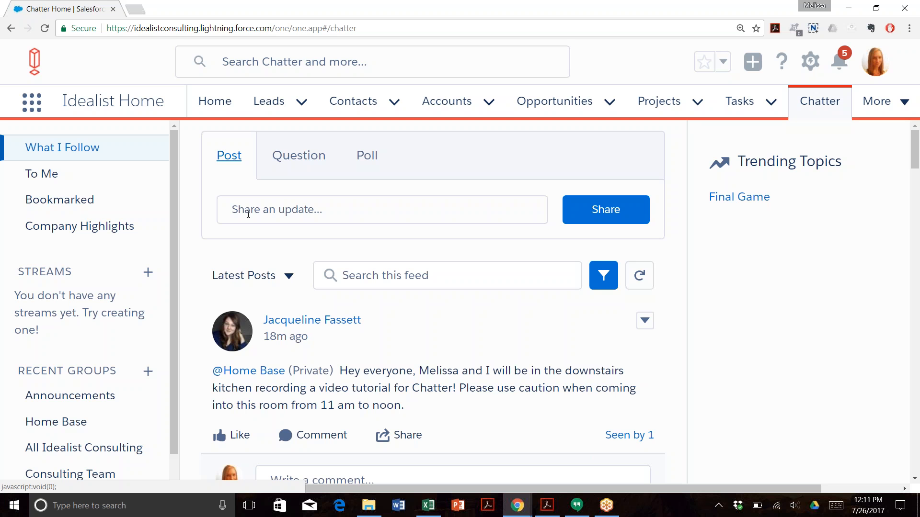
{"action": "left_click", "coordinate": [382, 210]}
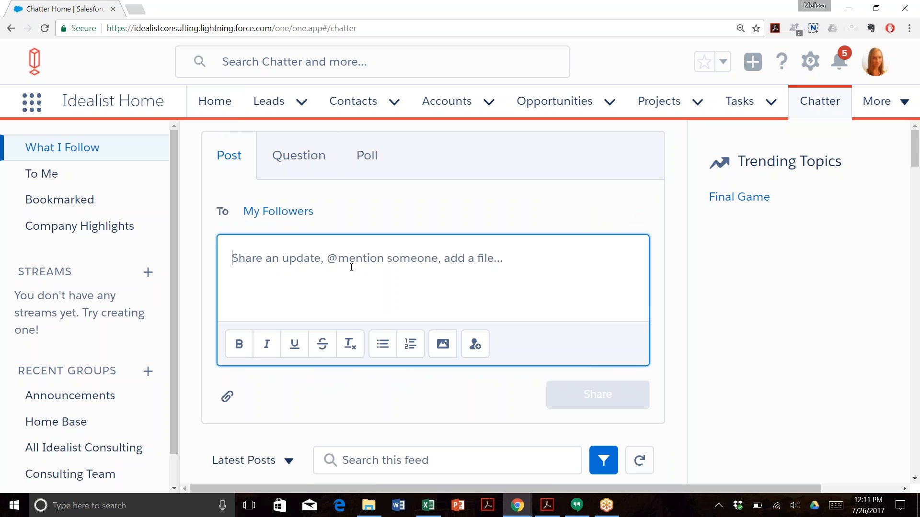
{"action": "left_click", "coordinate": [298, 155]}
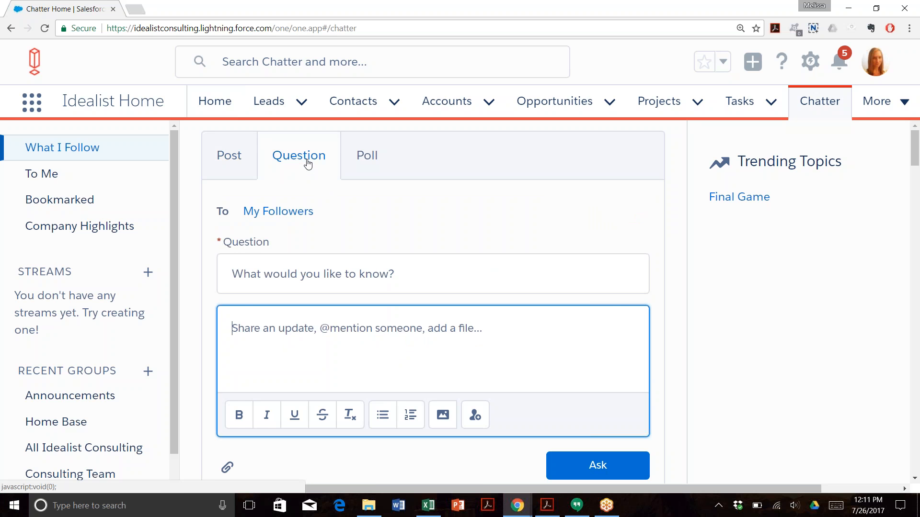
{"action": "mouse_move", "coordinate": [367, 155]}
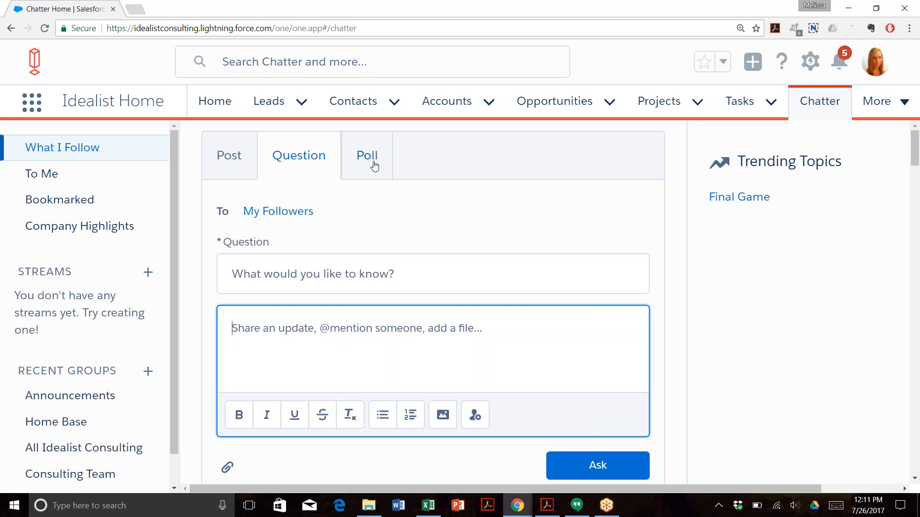
{"action": "left_click", "coordinate": [366, 155]}
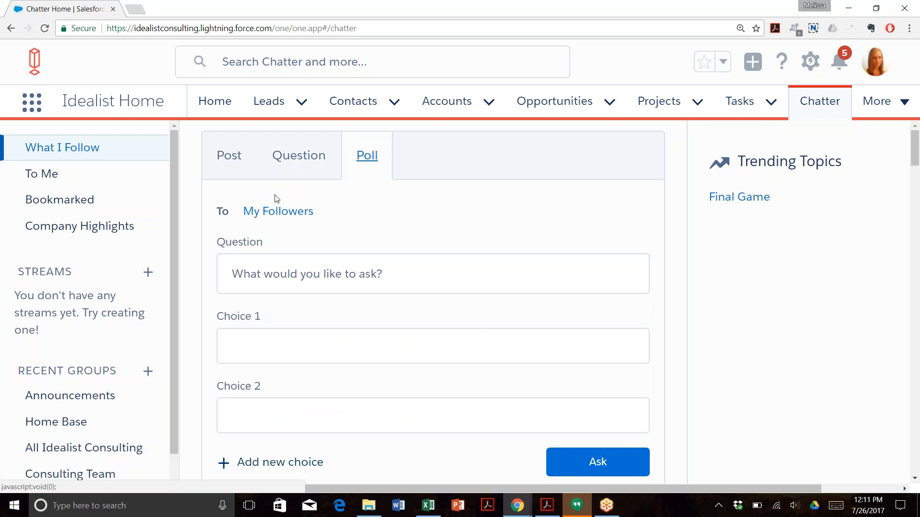
{"action": "left_click", "coordinate": [229, 155]}
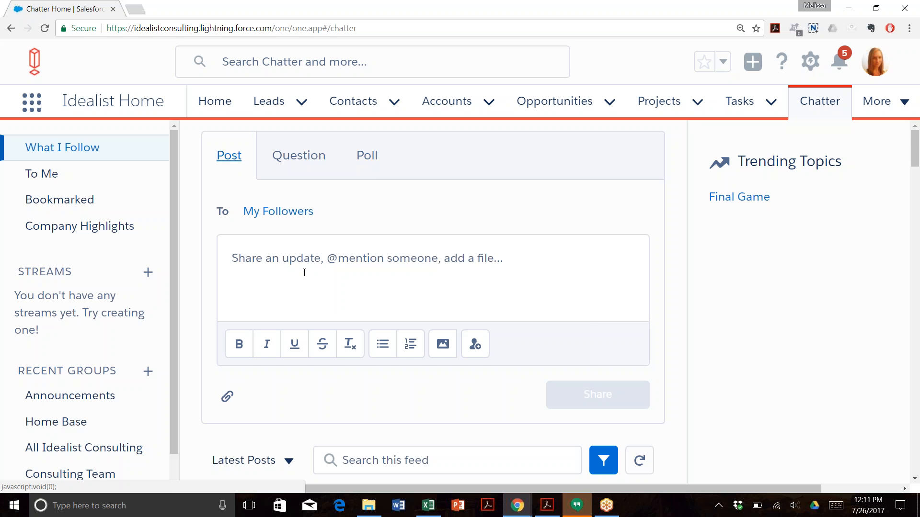
{"action": "scroll", "scroll_direction": "down", "scroll_amount": 3}
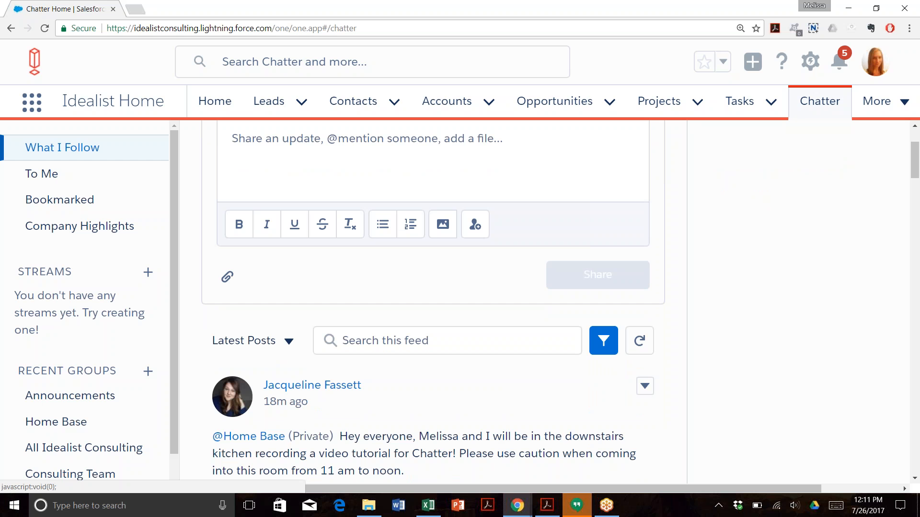
{"action": "scroll", "scroll_direction": "down", "scroll_amount": 3}
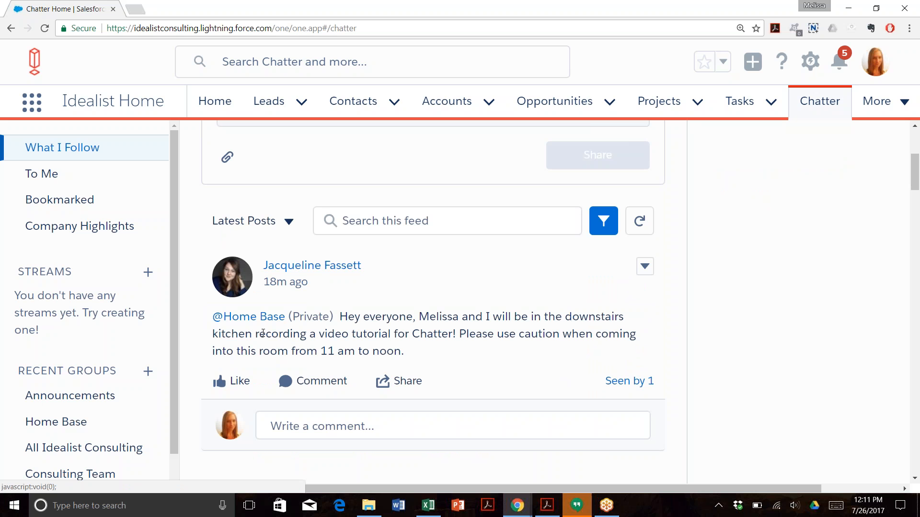
{"action": "mouse_move", "coordinate": [430, 362]}
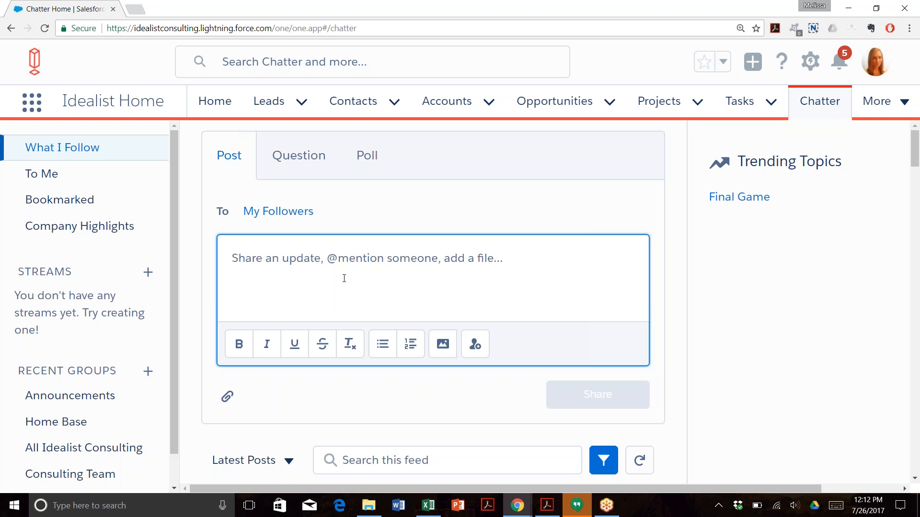
Step: Begin the post with an @ mention and pick All Idealist Consulting from the suggestions
{"action": "type", "text": "@Al"}
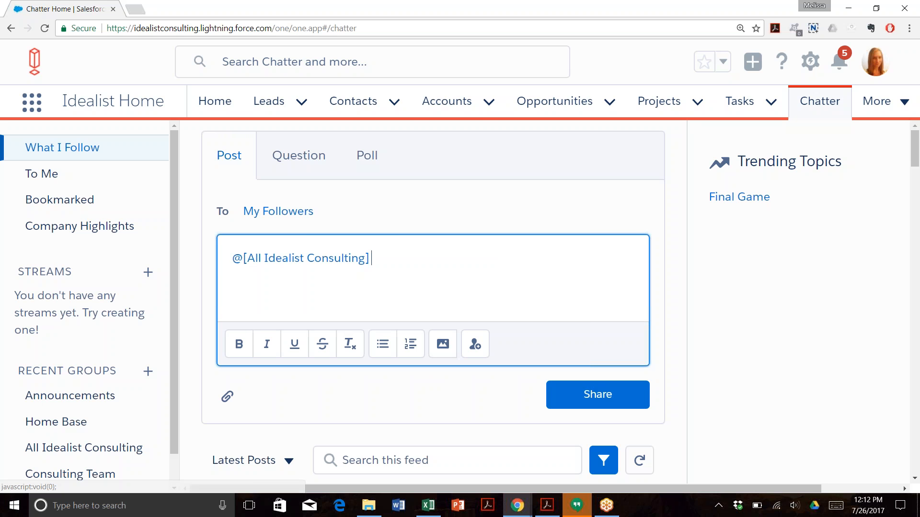
{"action": "mouse_move", "coordinate": [506, 287]}
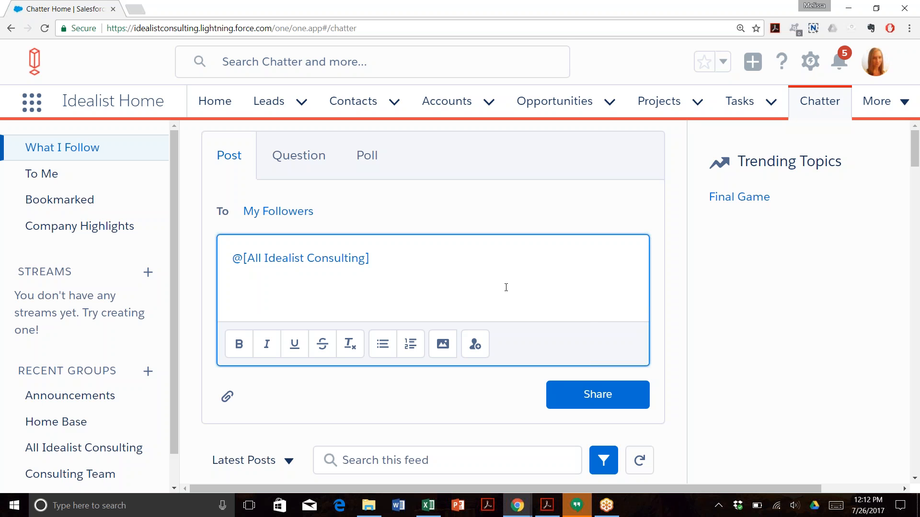
{"action": "mouse_move", "coordinate": [404, 258]}
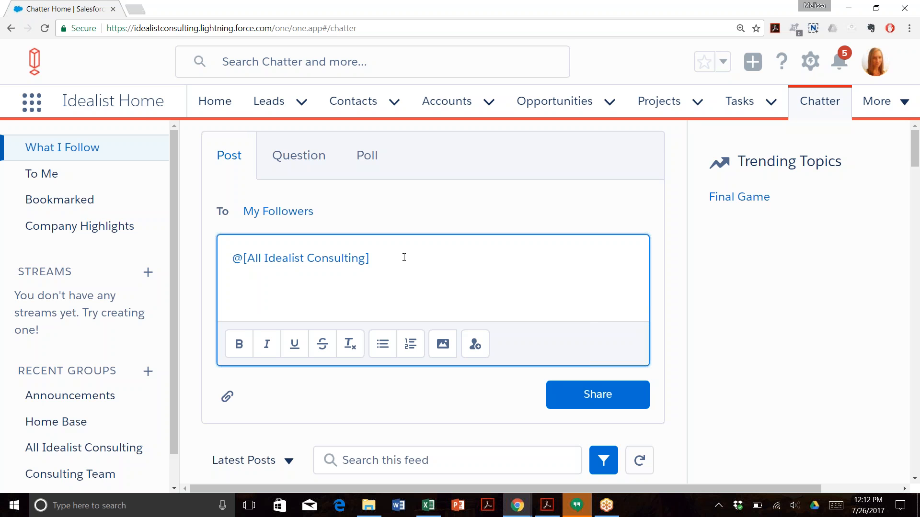
{"action": "mouse_move", "coordinate": [597, 394]}
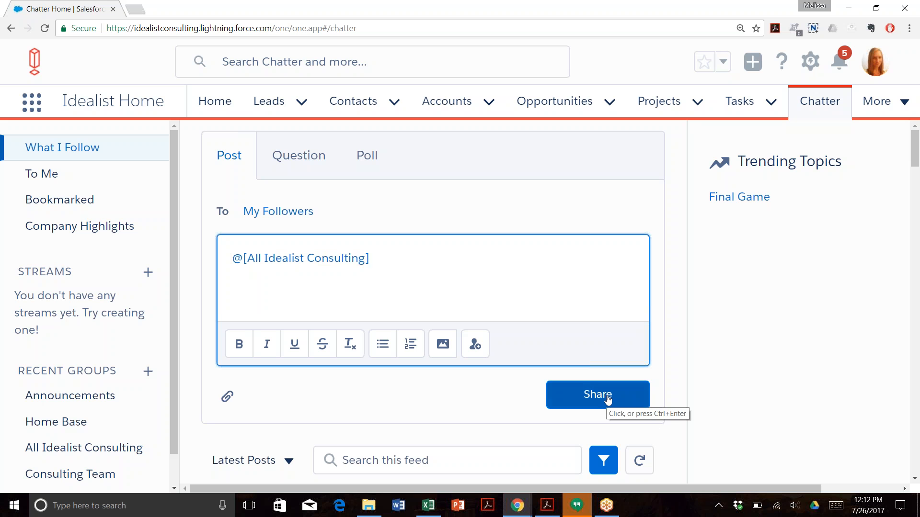
{"action": "mouse_move", "coordinate": [749, 273]}
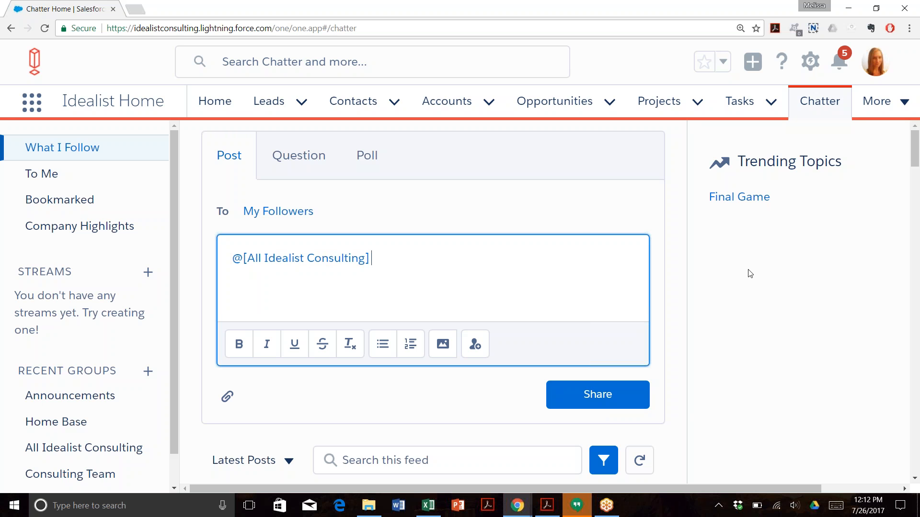
{"action": "mouse_move", "coordinate": [731, 282]}
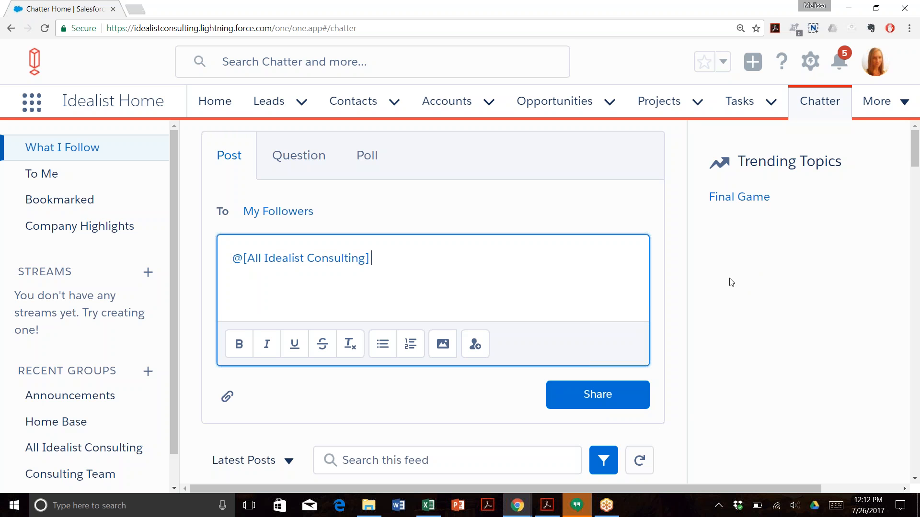
{"action": "mouse_move", "coordinate": [864, 104]}
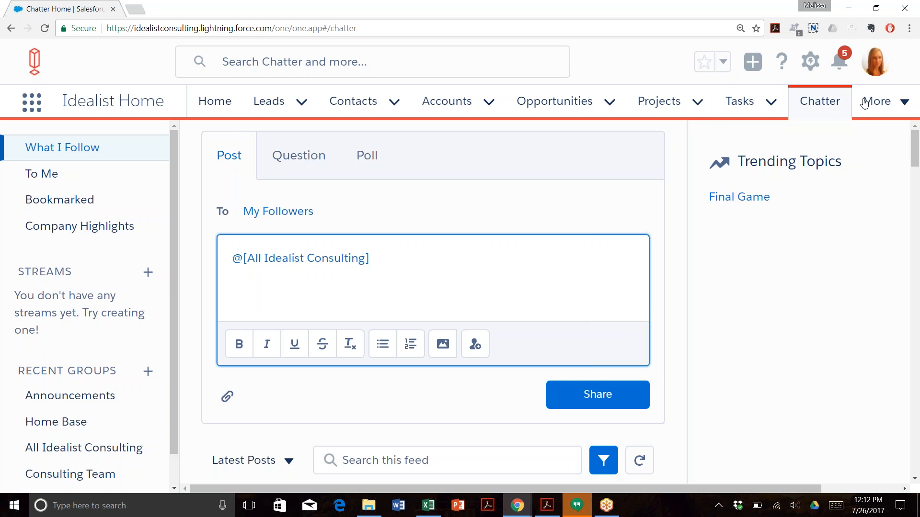
Step: From the user menu reach personal Settings, filter by 'Chatter', and choose Email Notifications
{"action": "left_click", "coordinate": [874, 61]}
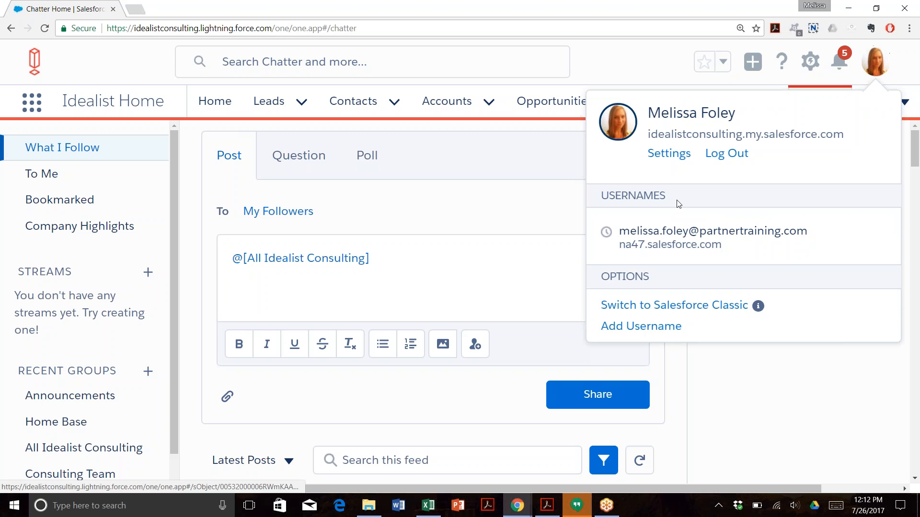
{"action": "left_click", "coordinate": [668, 154]}
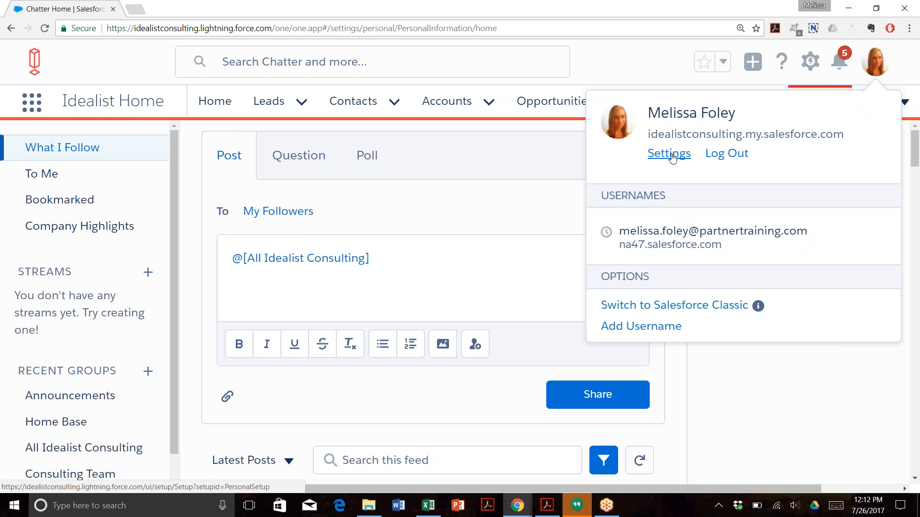
{"action": "left_click", "coordinate": [668, 153]}
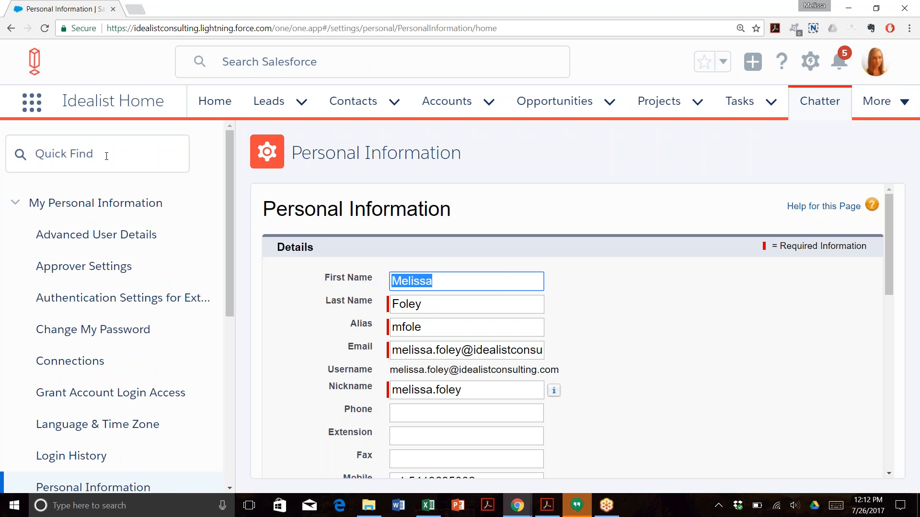
{"action": "type", "text": "Chatter"}
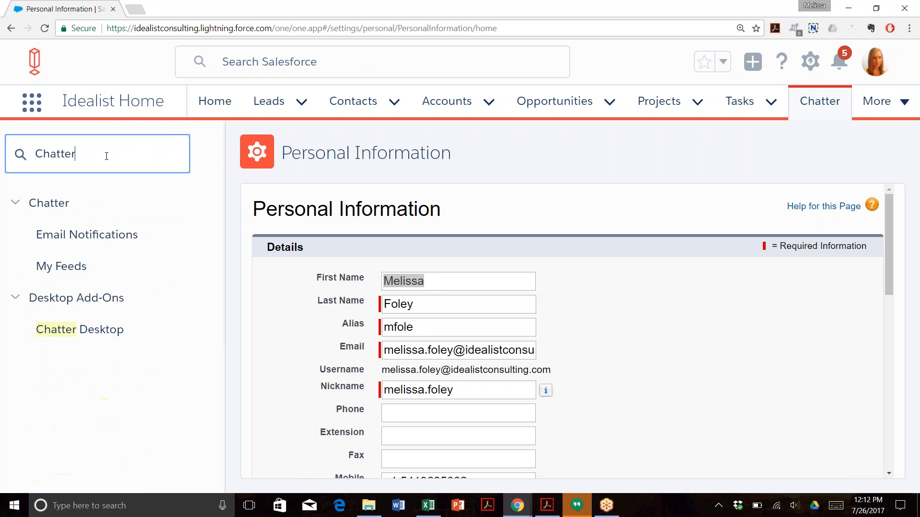
{"action": "mouse_move", "coordinate": [86, 235]}
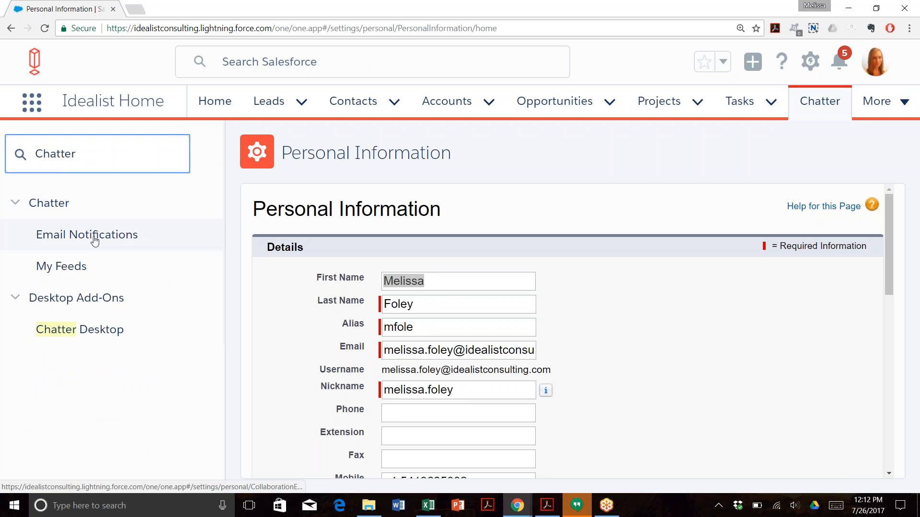
{"action": "left_click", "coordinate": [86, 234]}
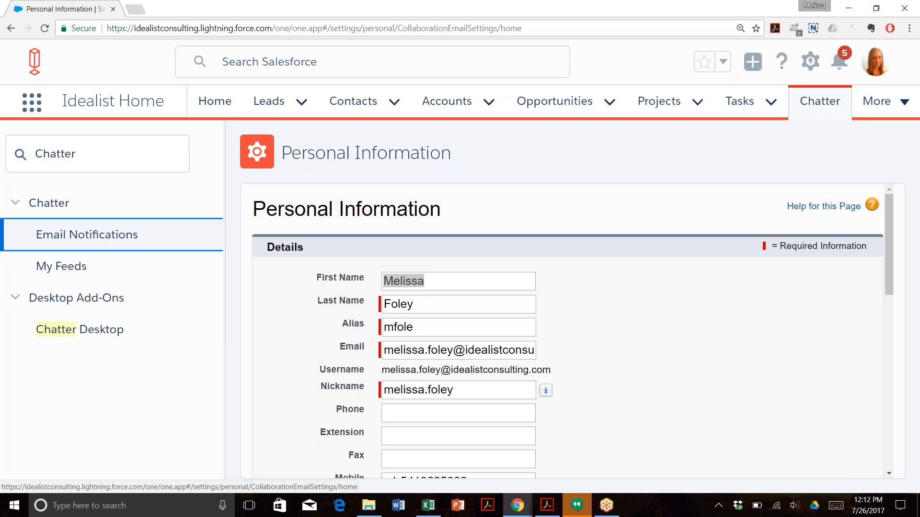
Step: Load the Chatter email settings and scroll through the Personal notification checkboxes to the group frequency table
{"action": "left_click", "coordinate": [85, 235]}
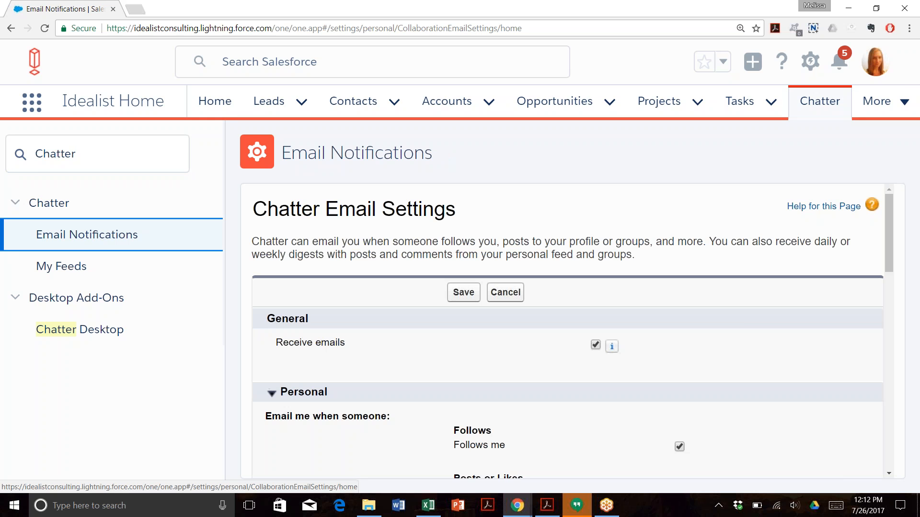
{"action": "mouse_move", "coordinate": [729, 289]}
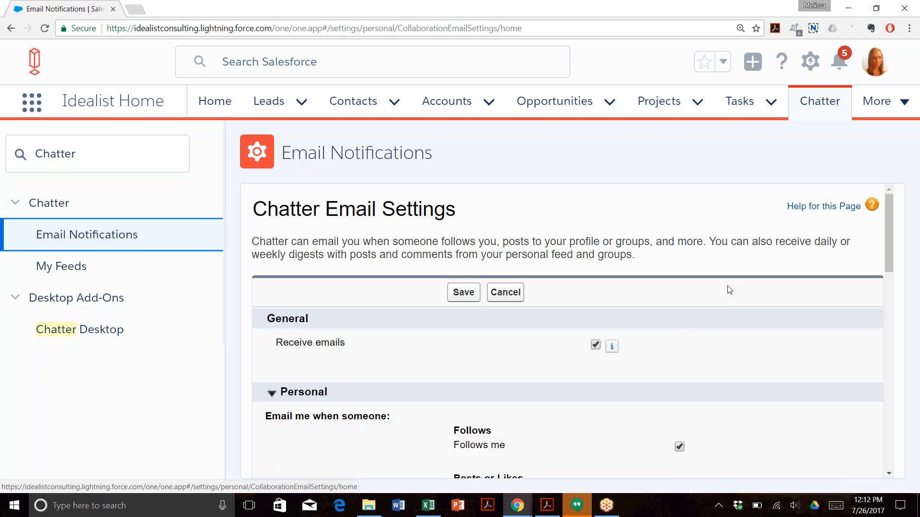
{"action": "mouse_move", "coordinate": [766, 344]}
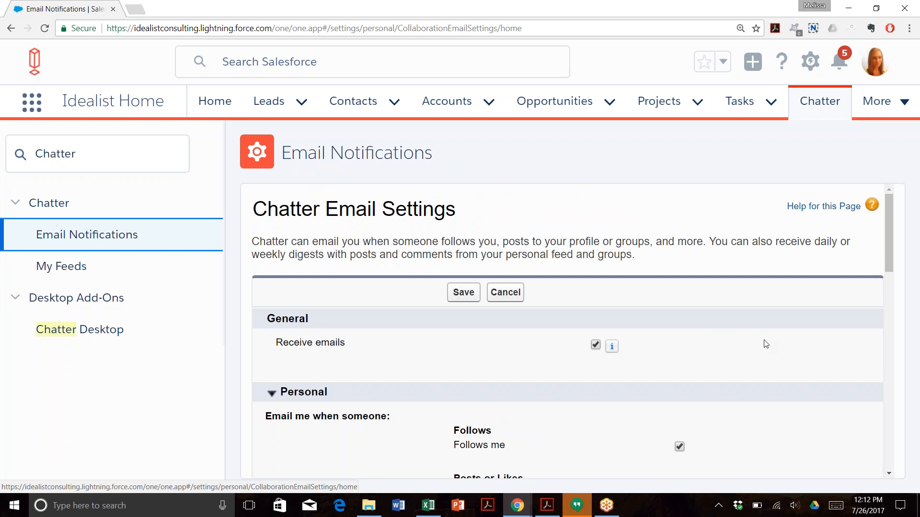
{"action": "scroll", "scroll_direction": "down", "scroll_amount": 3}
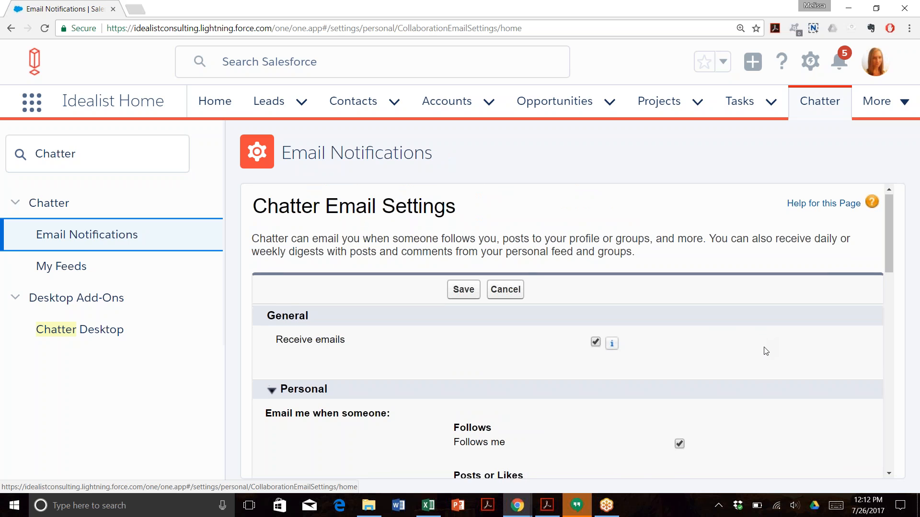
{"action": "scroll", "scroll_direction": "down", "scroll_amount": 3}
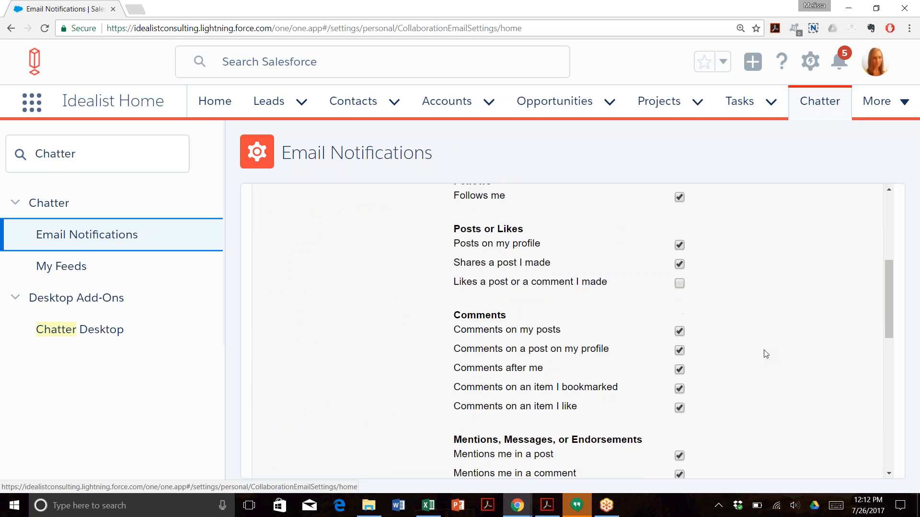
{"action": "scroll", "scroll_direction": "down", "scroll_amount": 3}
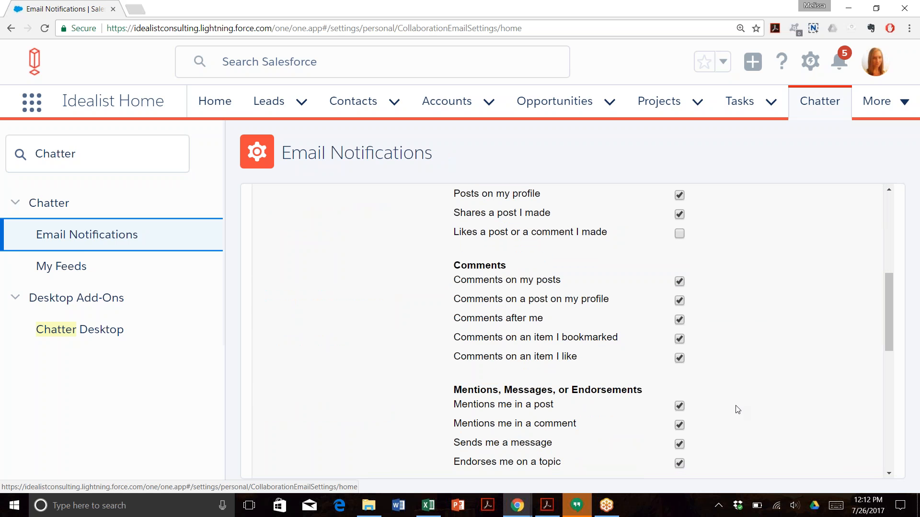
{"action": "mouse_move", "coordinate": [738, 383]}
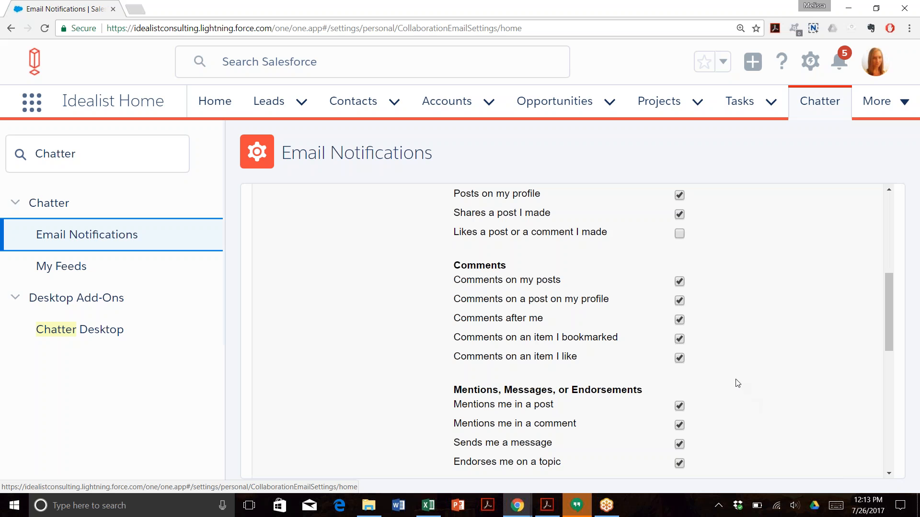
{"action": "scroll", "scroll_direction": "down", "scroll_amount": 3}
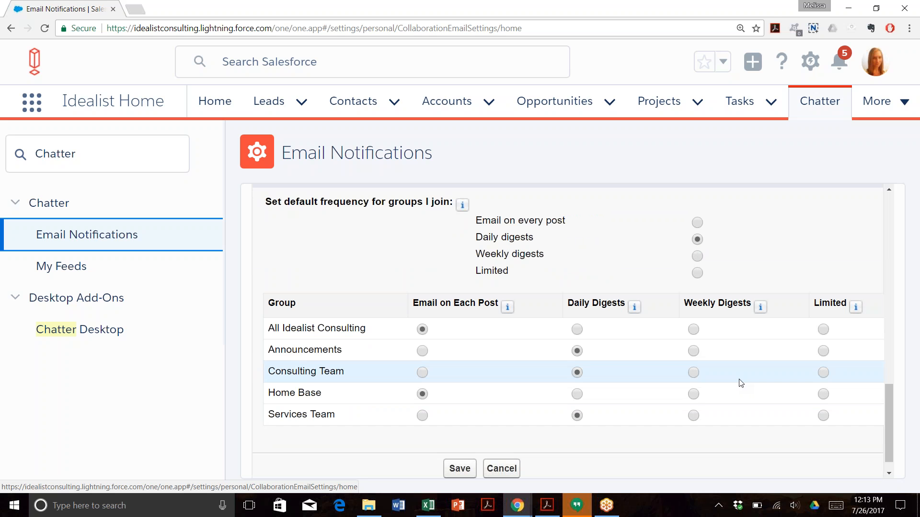
{"action": "mouse_move", "coordinate": [572, 455]}
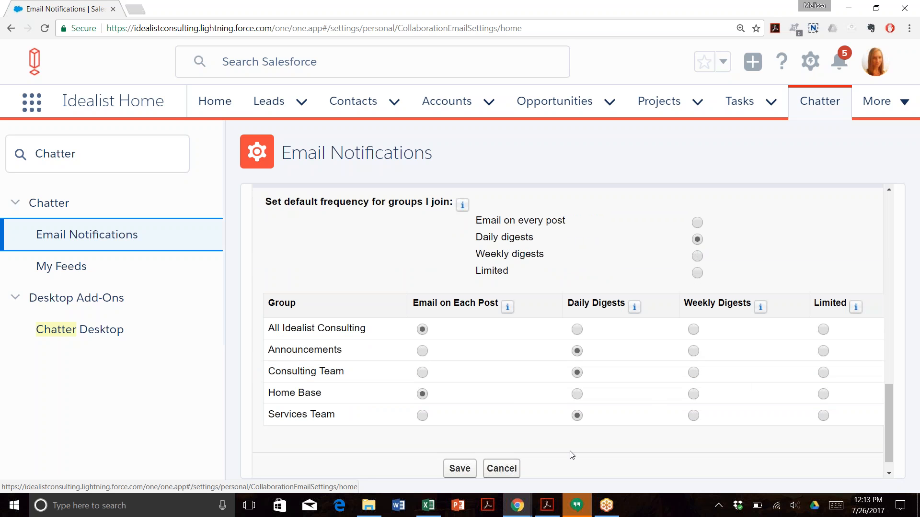
{"action": "mouse_move", "coordinate": [459, 472]}
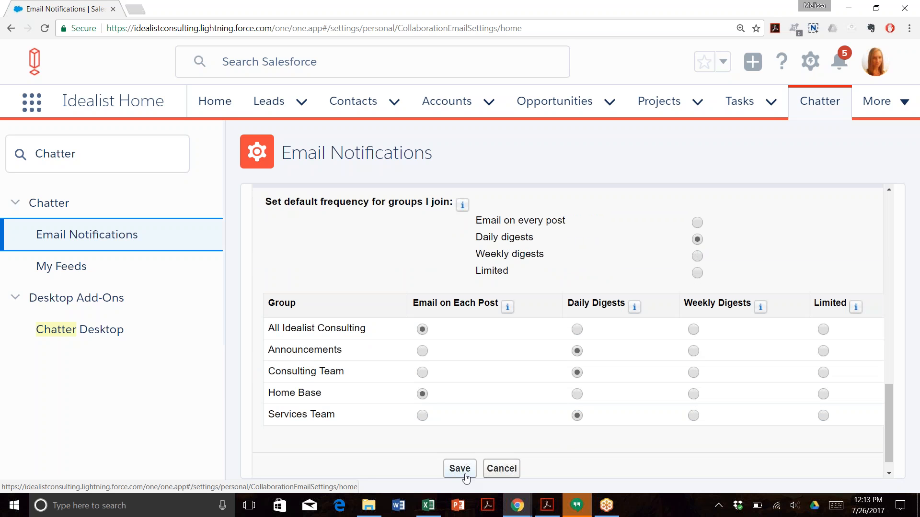
{"action": "mouse_move", "coordinate": [507, 307]}
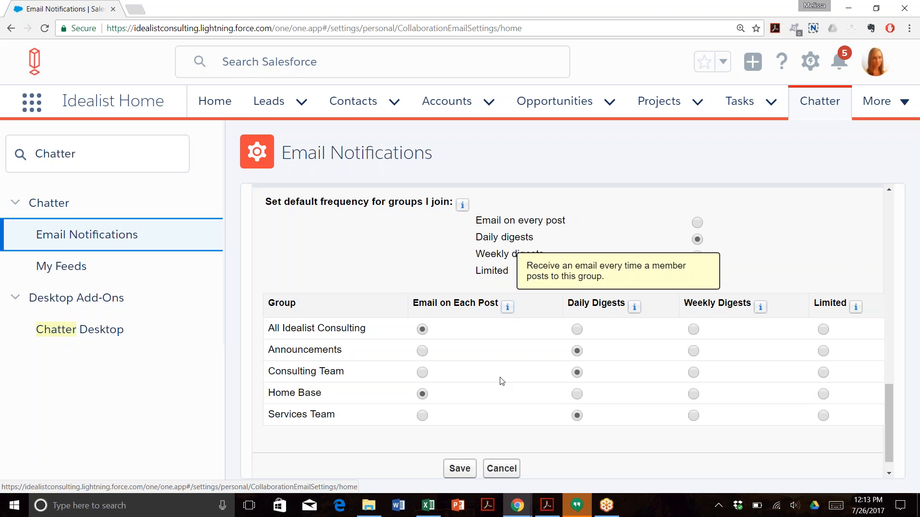